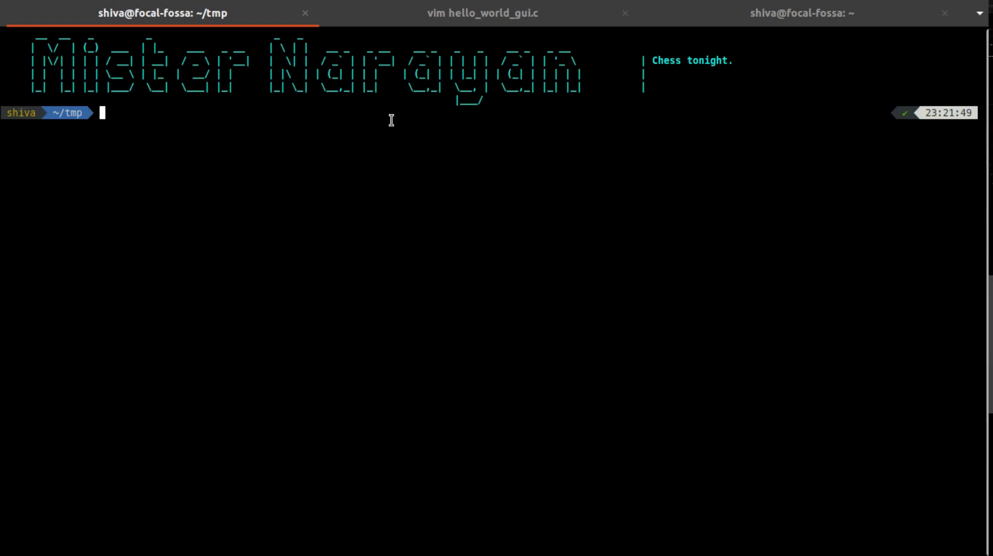
# - Check the installed compiler with gcc --version, confirming gcc 9.3.0
pyautogui.write('gcc --ver')
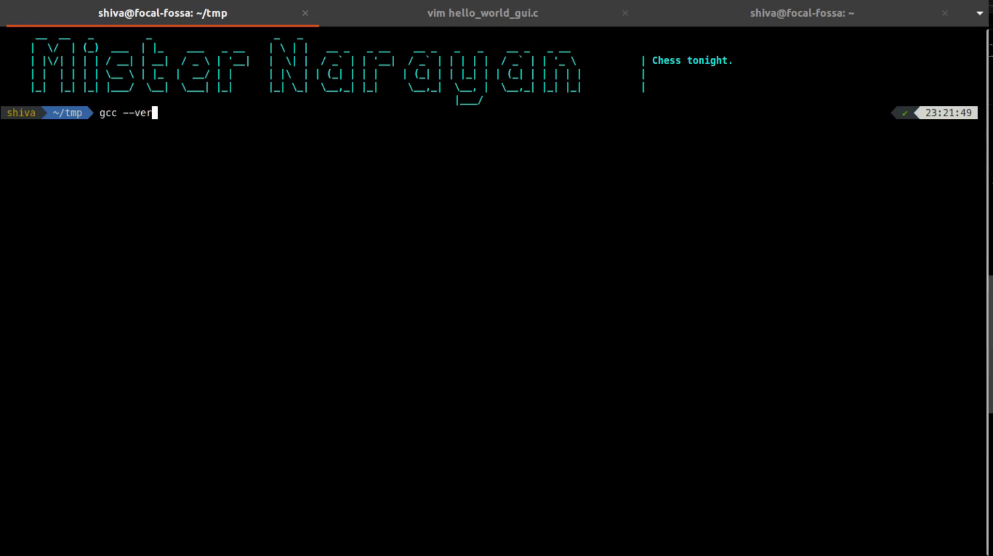
pyautogui.press('Return')
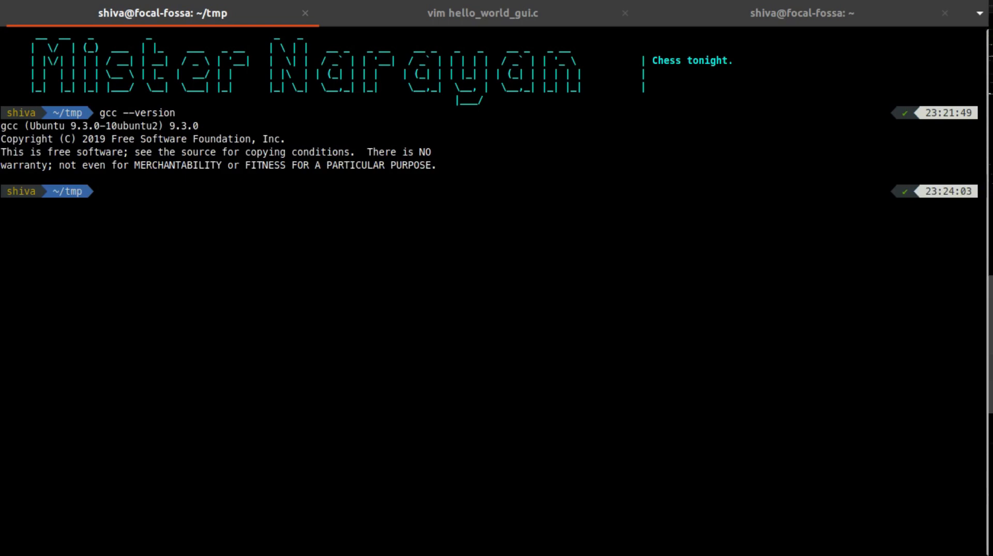
# - Draft sudo apt install gcc and discard it unrun with Ctrl+C
pyautogui.write('su')
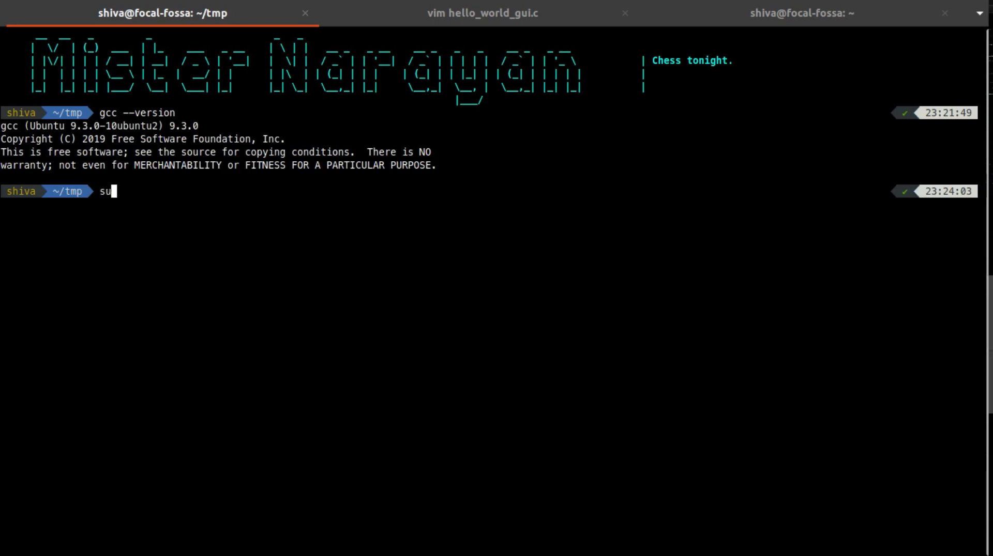
pyautogui.write('do apt ins')
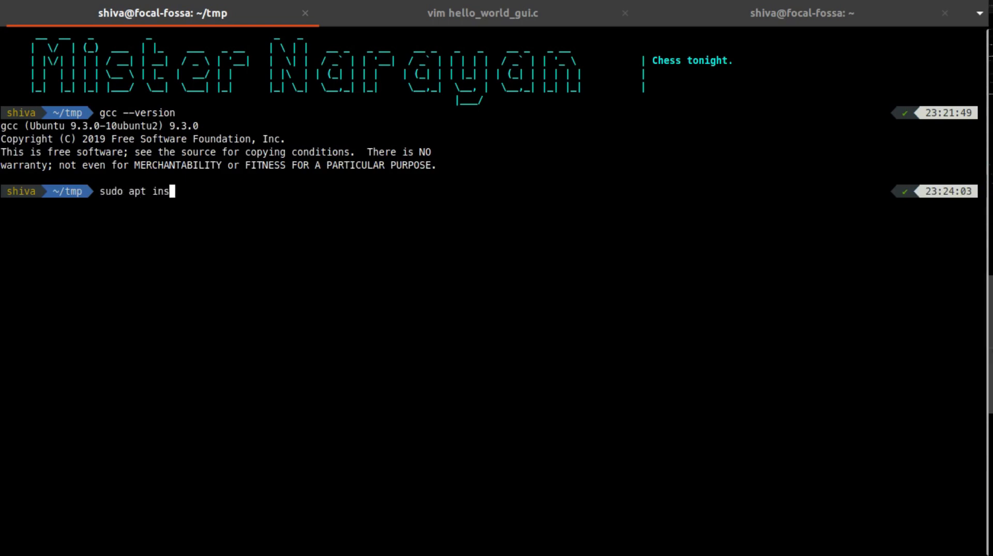
pyautogui.write('tall gcc')
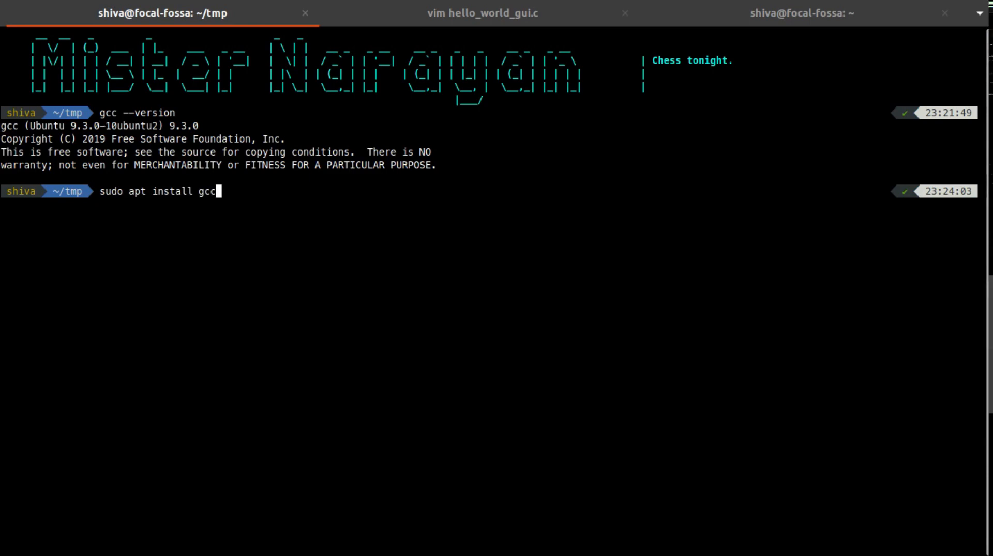
pyautogui.press('ctrl+c')
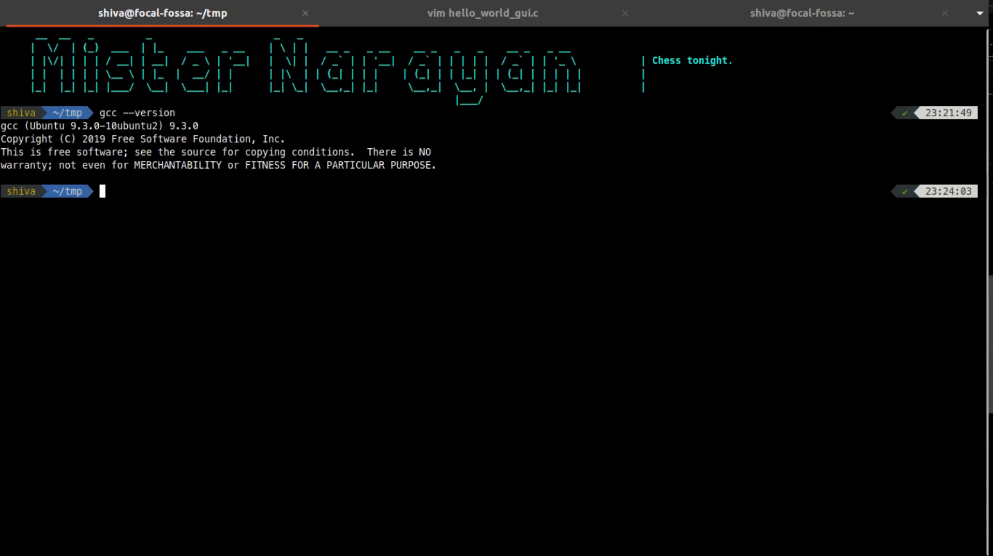
# - Check pkg-config --version, confirming 0.29.1 is installed
pyautogui.write('pkg-config')
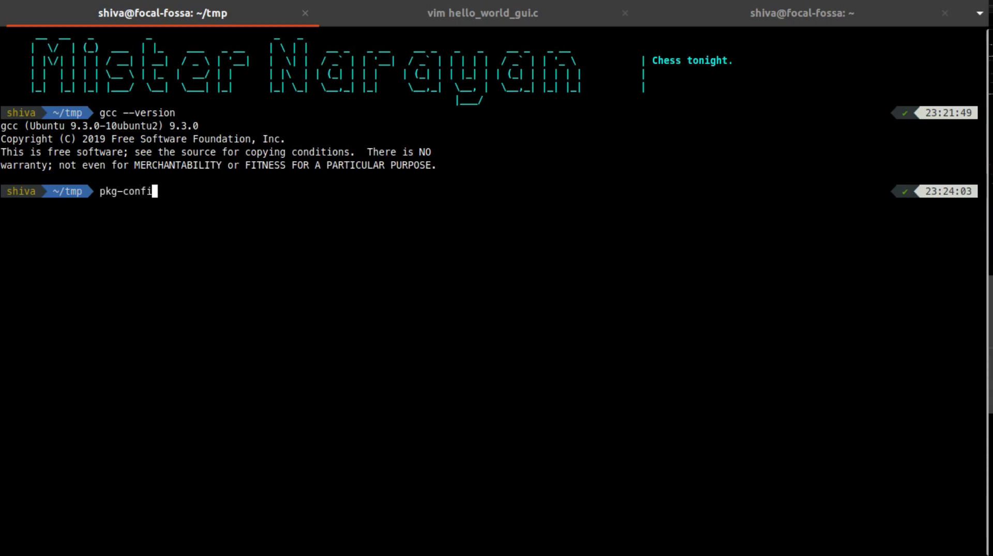
pyautogui.write('g --')
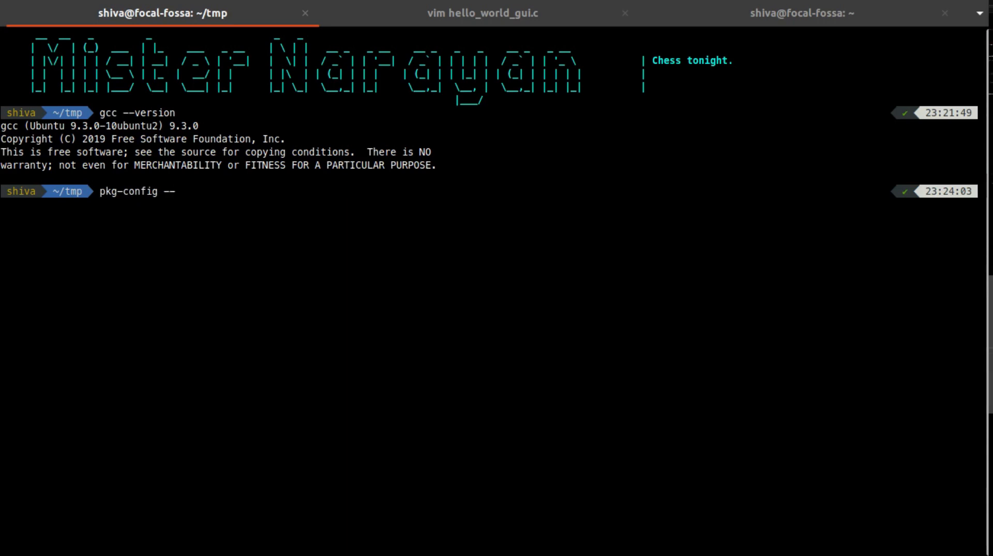
pyautogui.moveTo(177, 191)
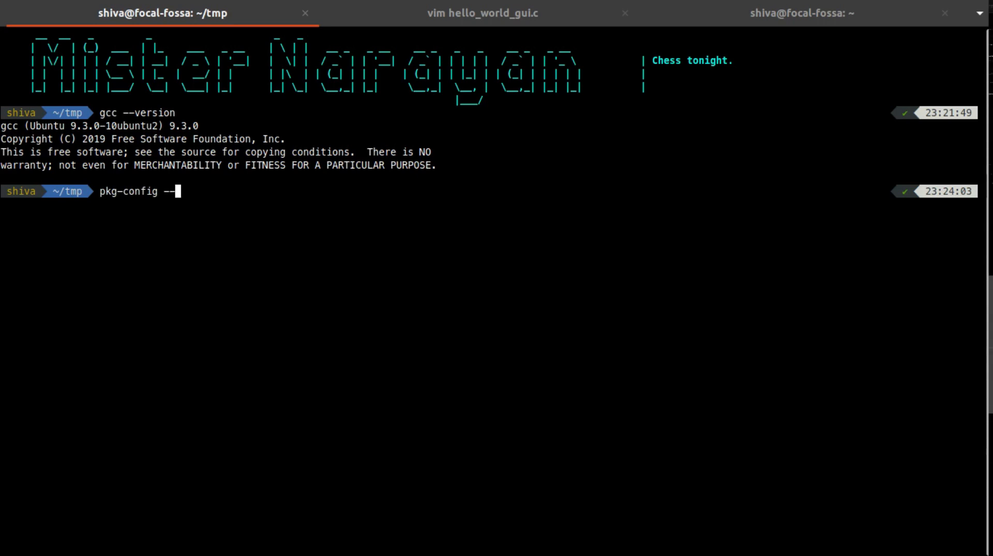
pyautogui.write('ver')
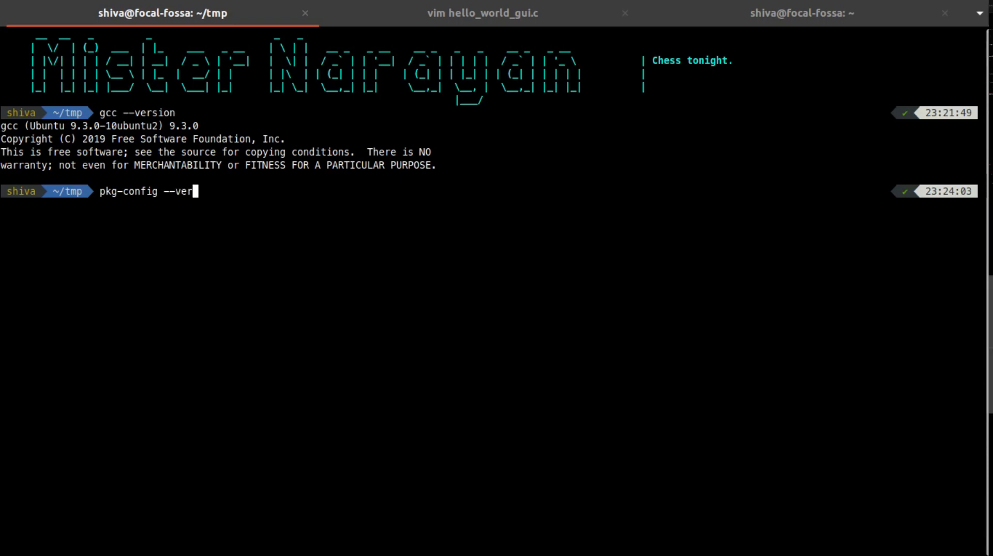
pyautogui.press('Return')
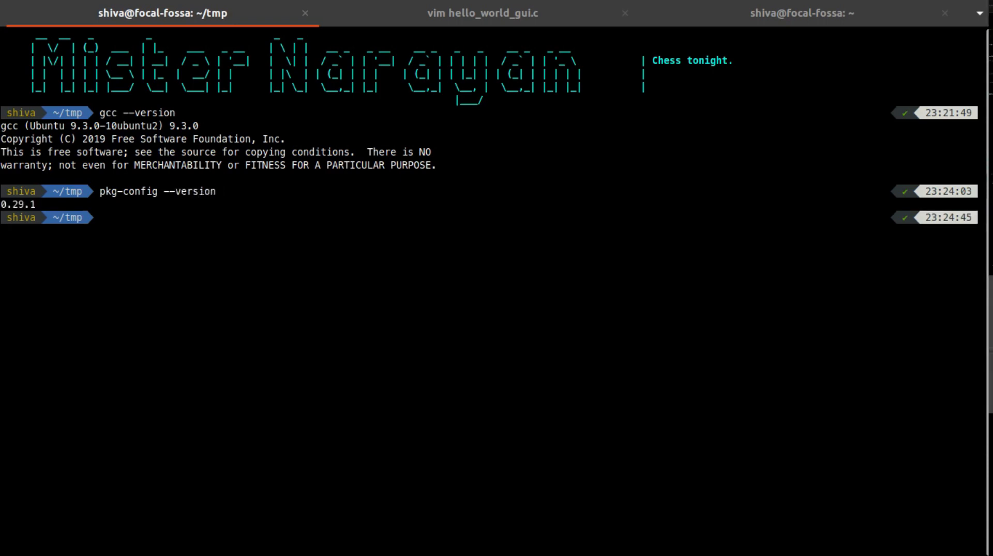
pyautogui.click(101, 217)
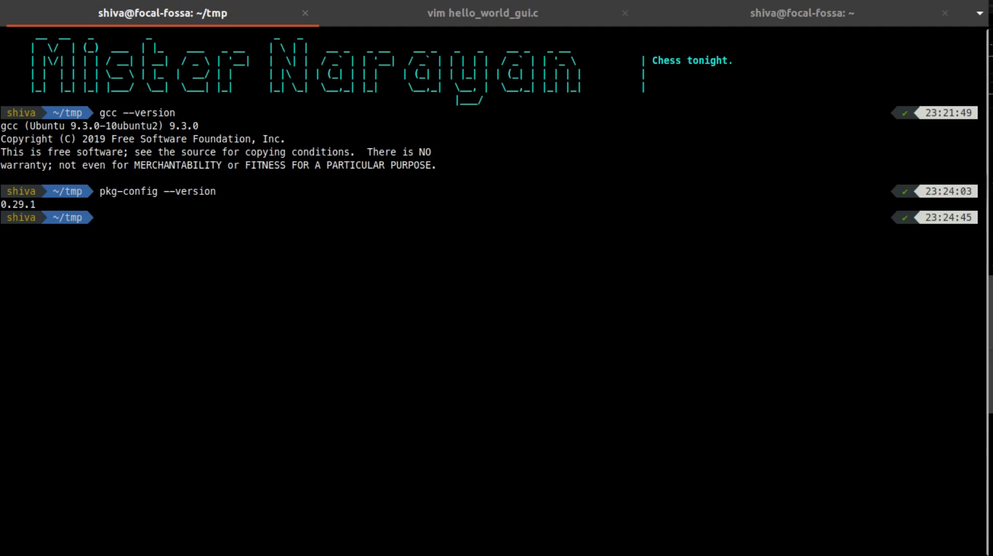
# - Draft sudo apt install pkg-config and discard it unrun with Ctrl+C
pyautogui.write('sudo ap')
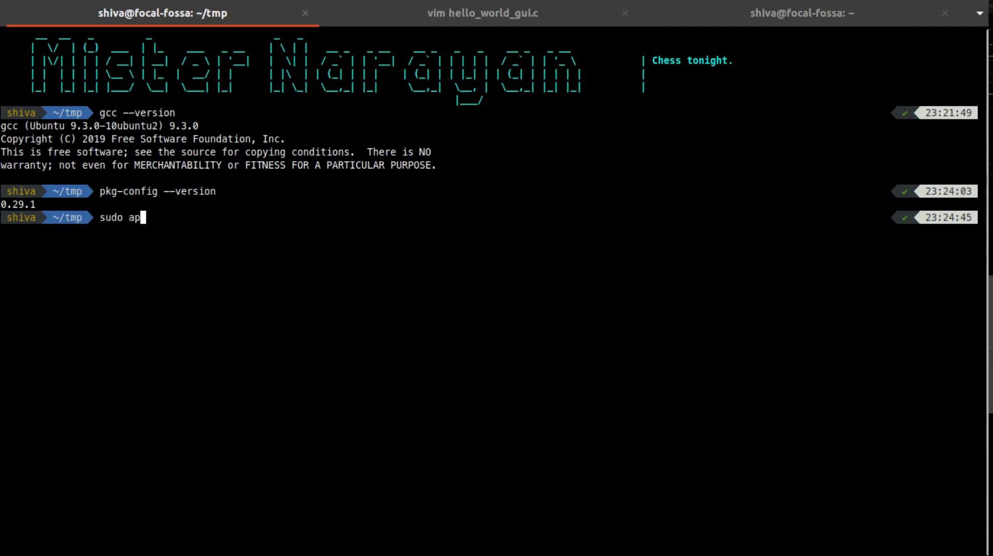
pyautogui.write('t install pk')
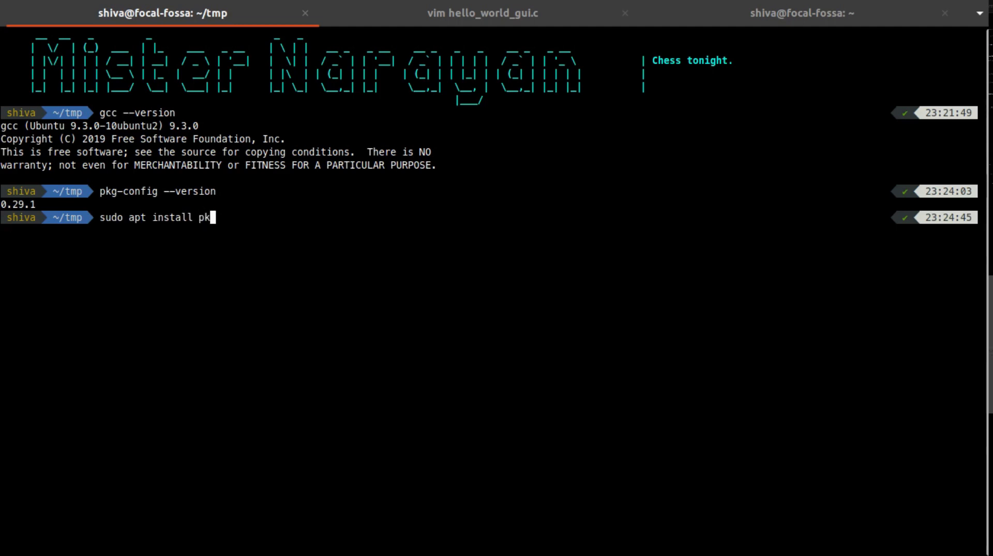
pyautogui.write('g')
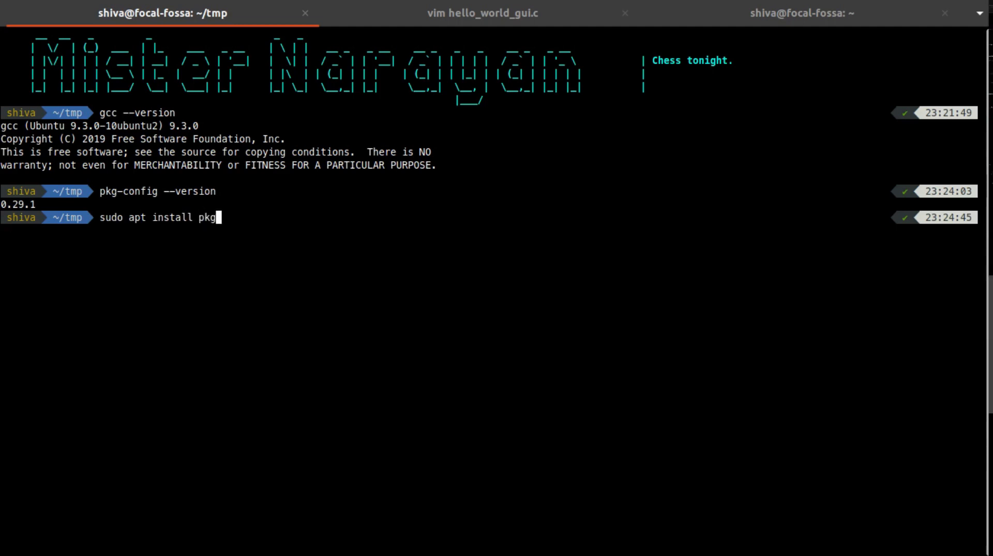
pyautogui.write('-config')
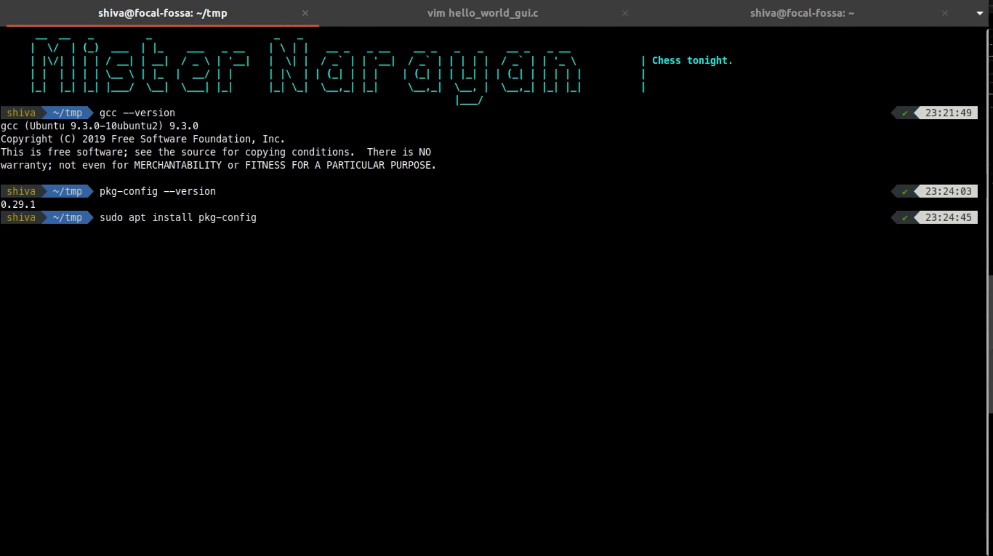
pyautogui.press('ctrl+c')
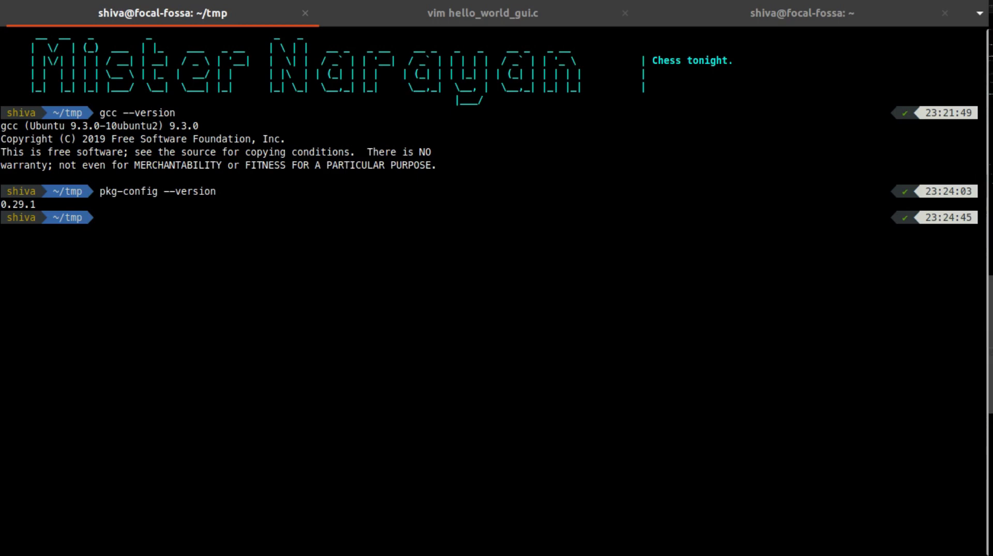
pyautogui.click(101, 217)
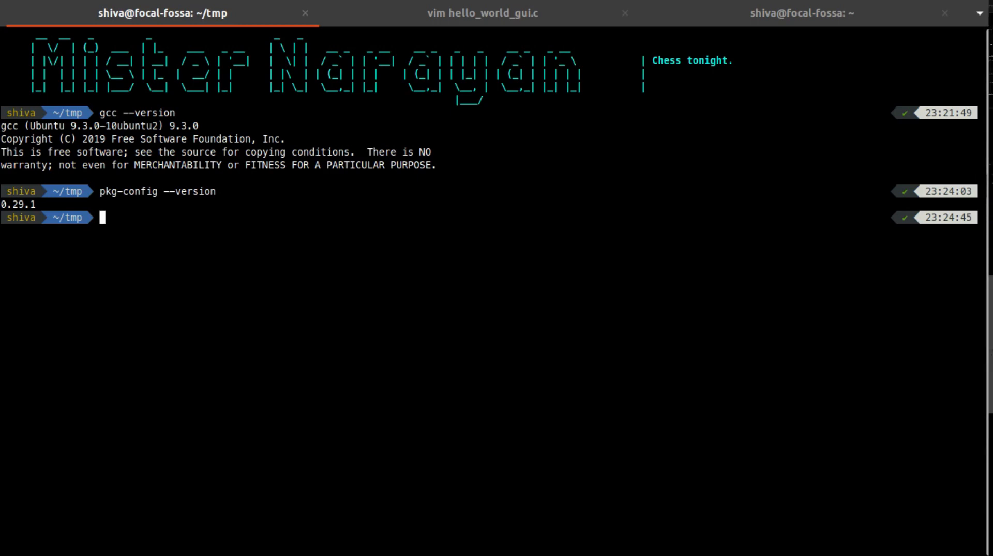
# - Query apt info libgtk-3-0 showing version 3.24.18-1ubuntu1, then switch to the hello_world_gui.c source
pyautogui.write('apt inf')
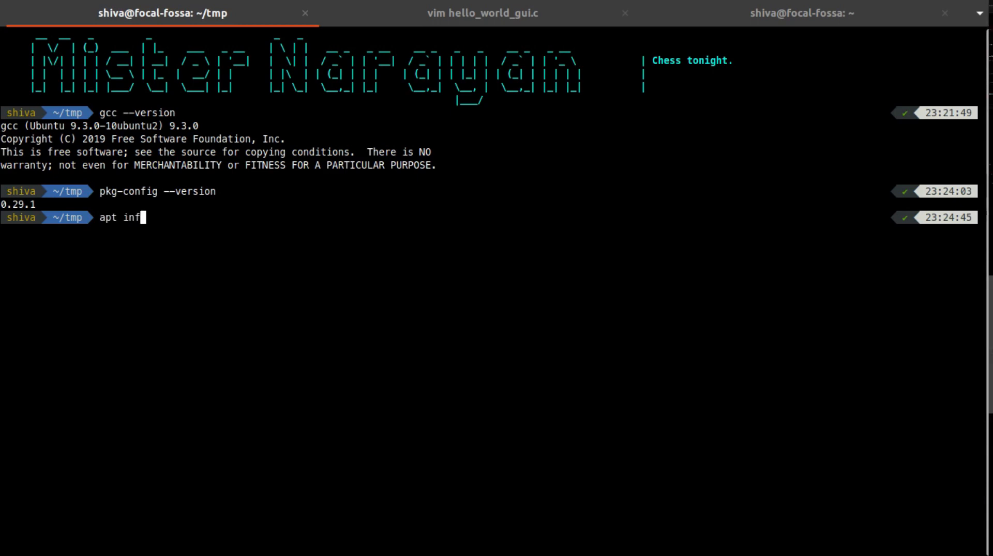
pyautogui.write('o libgtk')
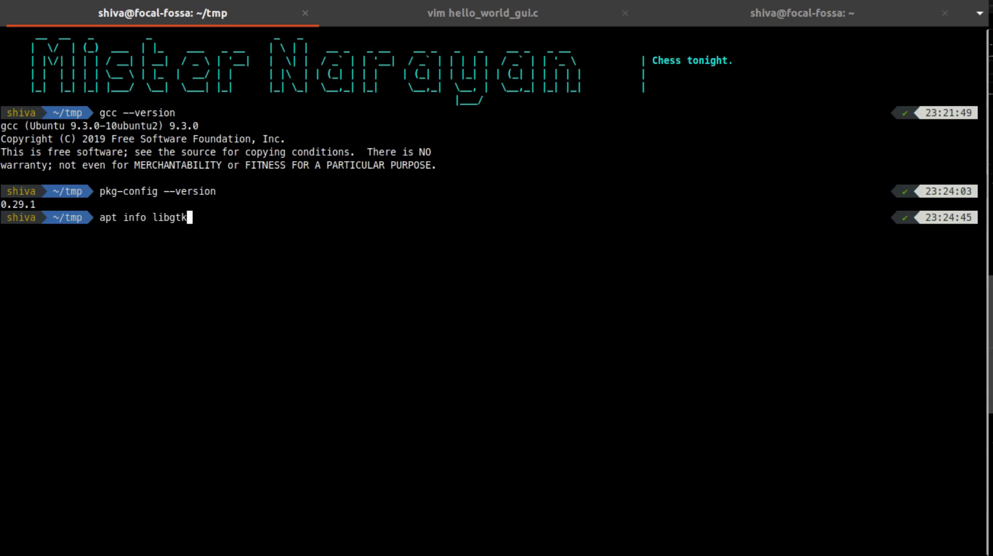
pyautogui.write('-3-0')
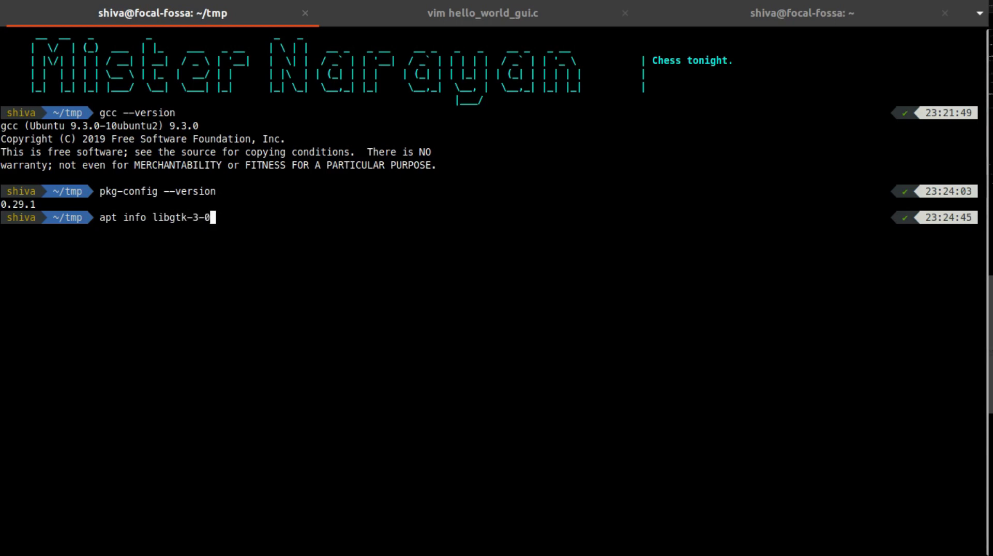
pyautogui.press('Return')
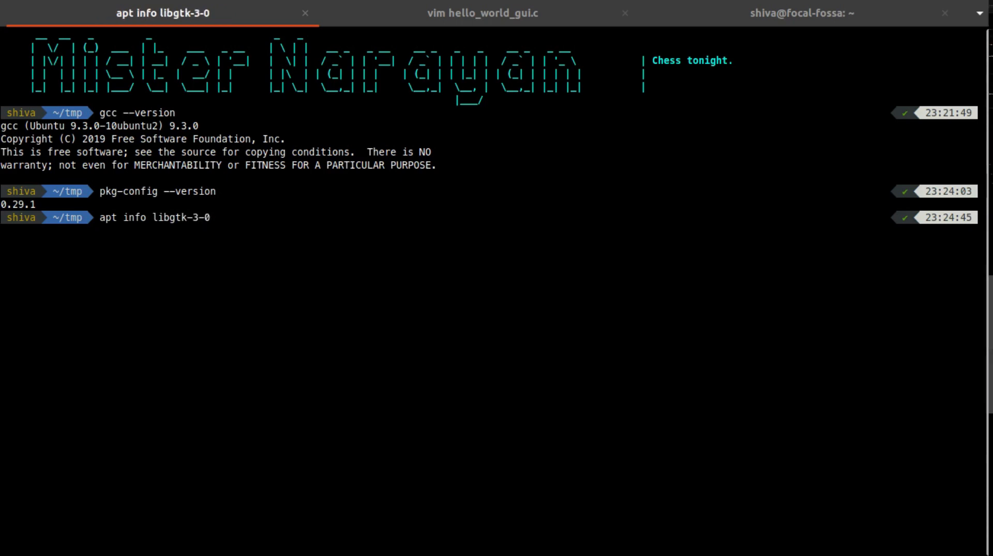
pyautogui.press('Return')
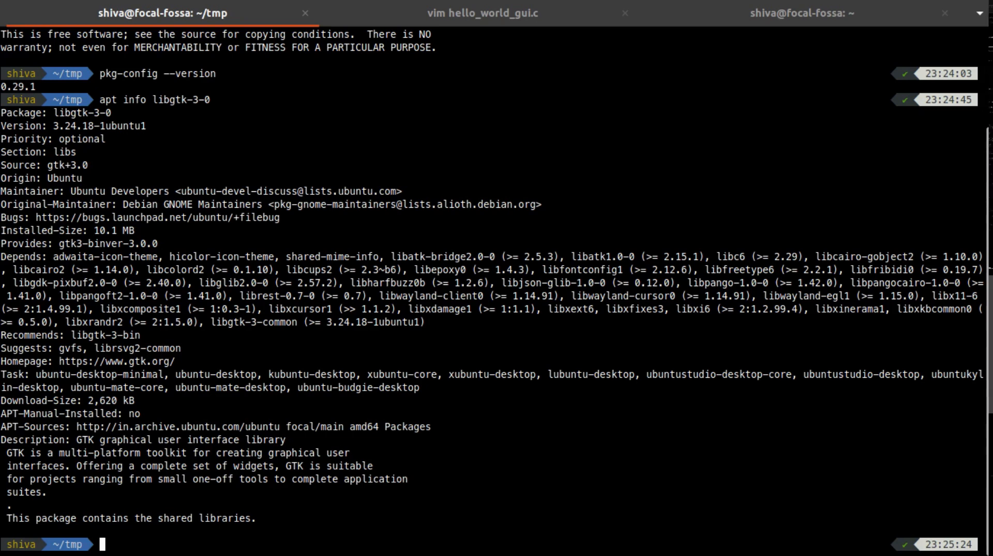
pyautogui.click(482, 12)
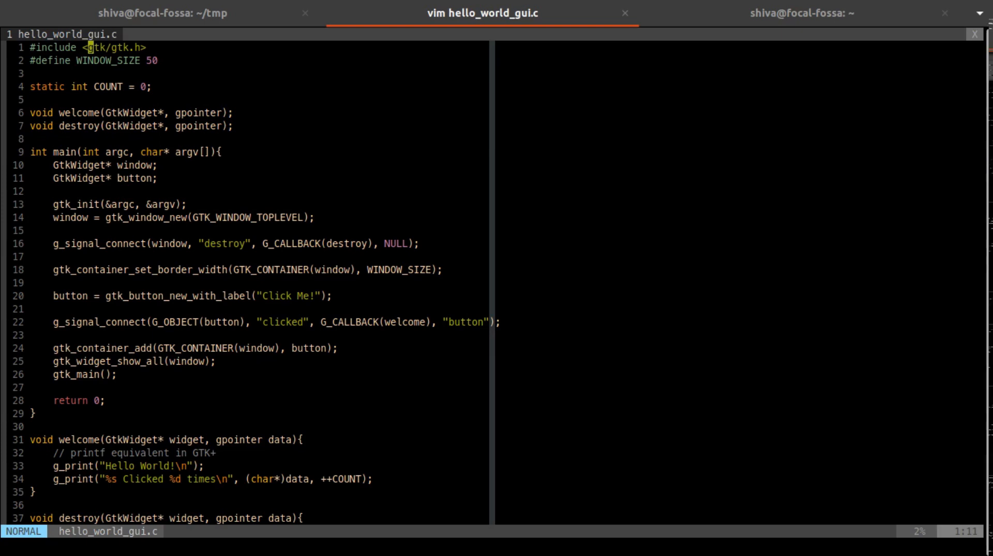
# - Return from the vim hello_world_gui.c review to the shell in ~/tmp
pyautogui.click(163, 12)
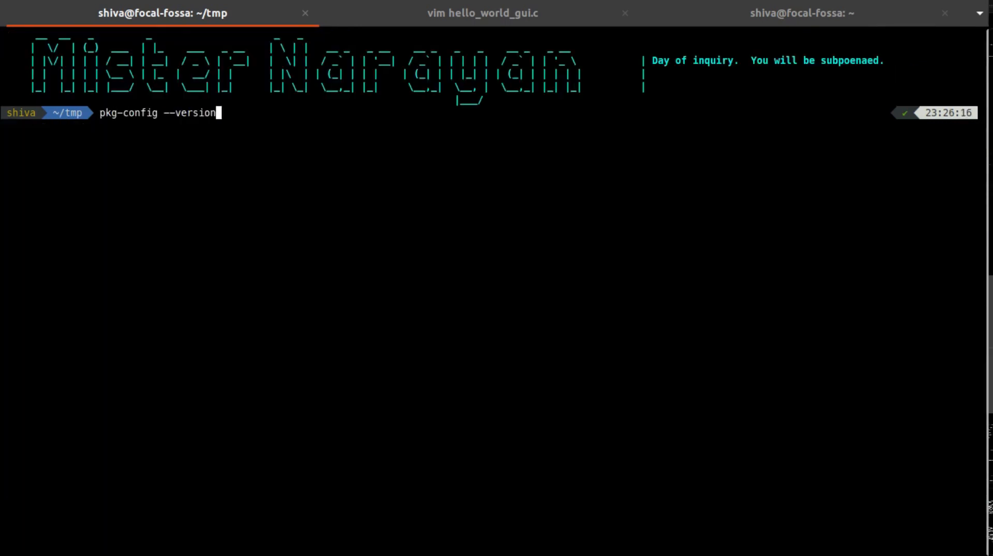
# - Compile hello_world_gui.c with gcc and `pkg-config --cflags --libs gtk+-3.0`, finishing without errors
pyautogui.write('gcc hello_world_gui.c `pkg-config --cflags gtk+-3.0 --libs gtk+-3.0`')
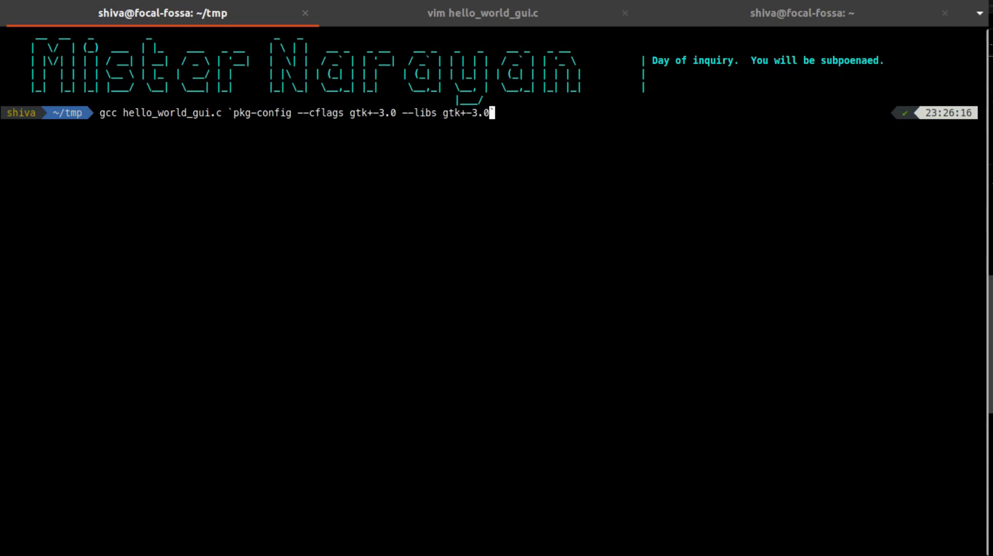
pyautogui.write('`')
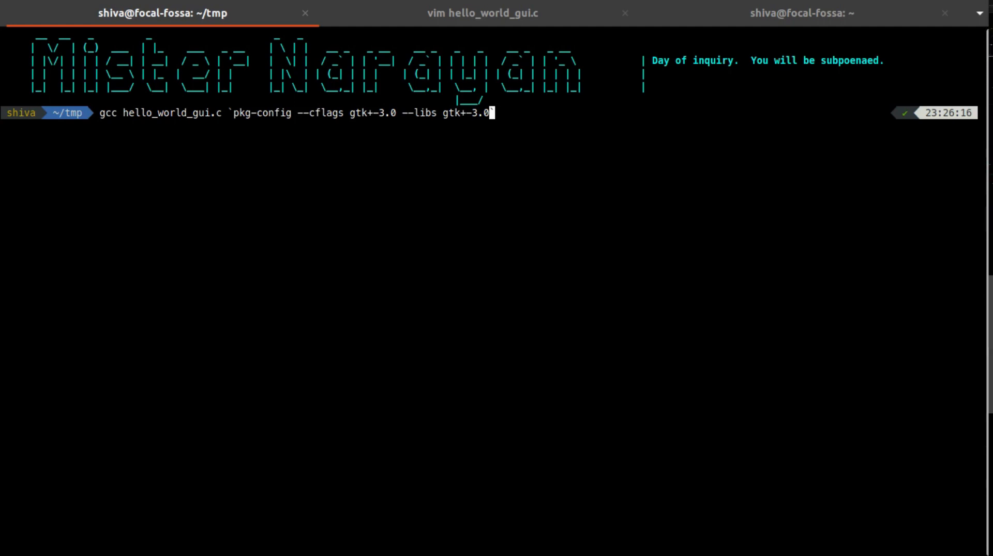
pyautogui.press('Return')
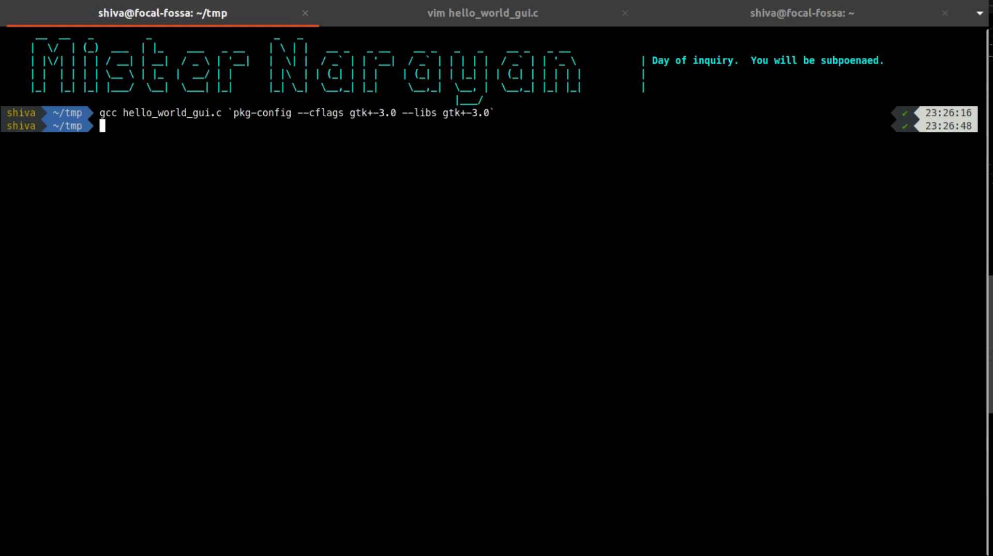
# - Launch ./a.out, opening the GTK window with its Click Me! button
pyautogui.write('./')
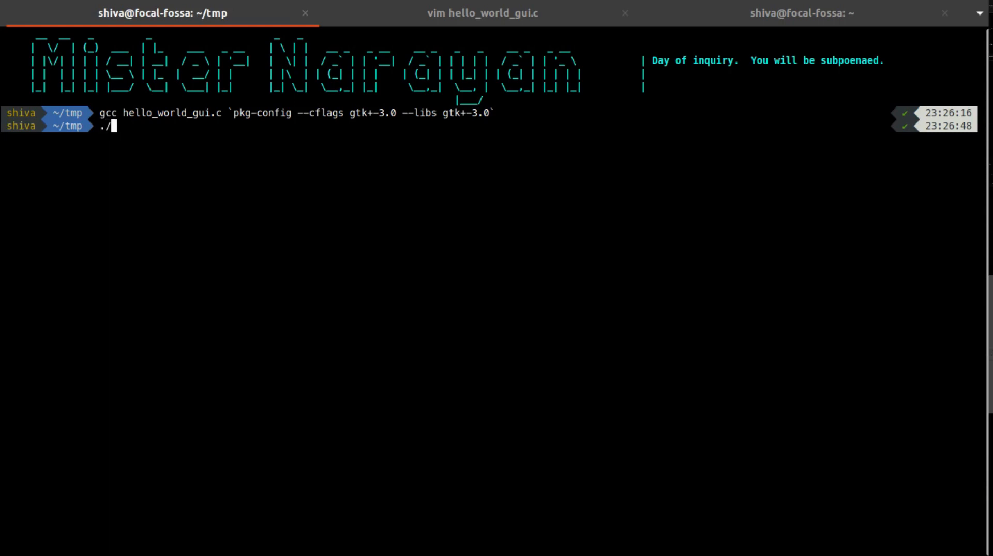
pyautogui.write('a.......')
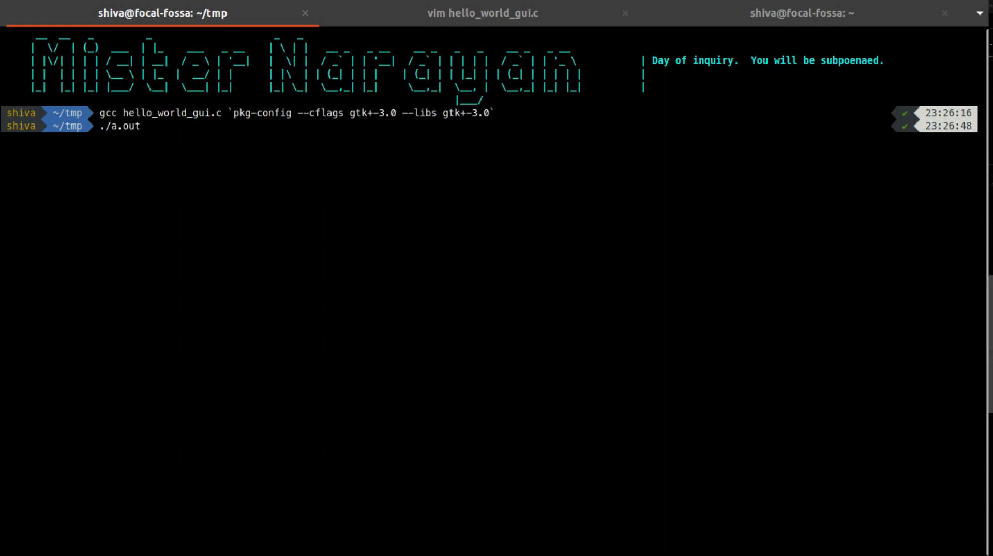
pyautogui.press('Return')
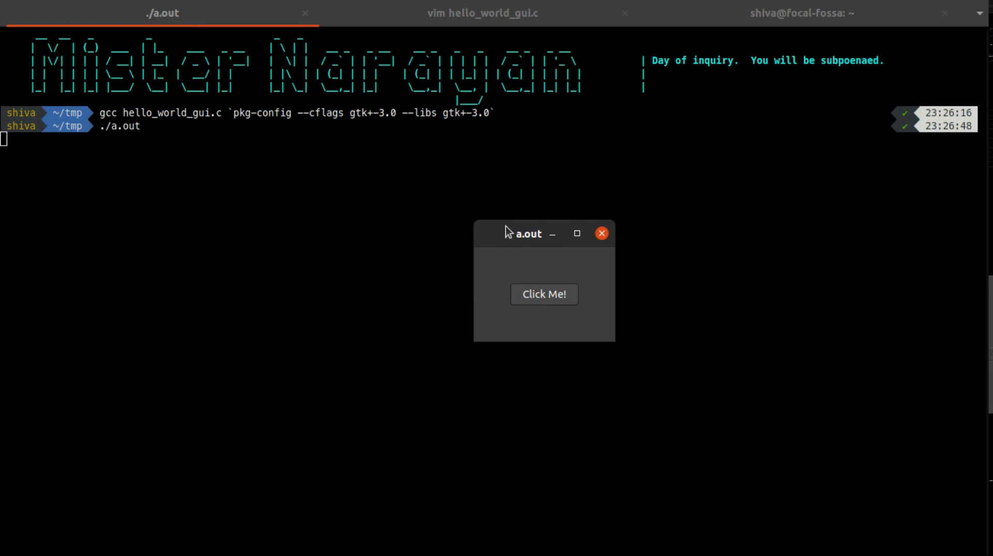
pyautogui.moveTo(543, 294)
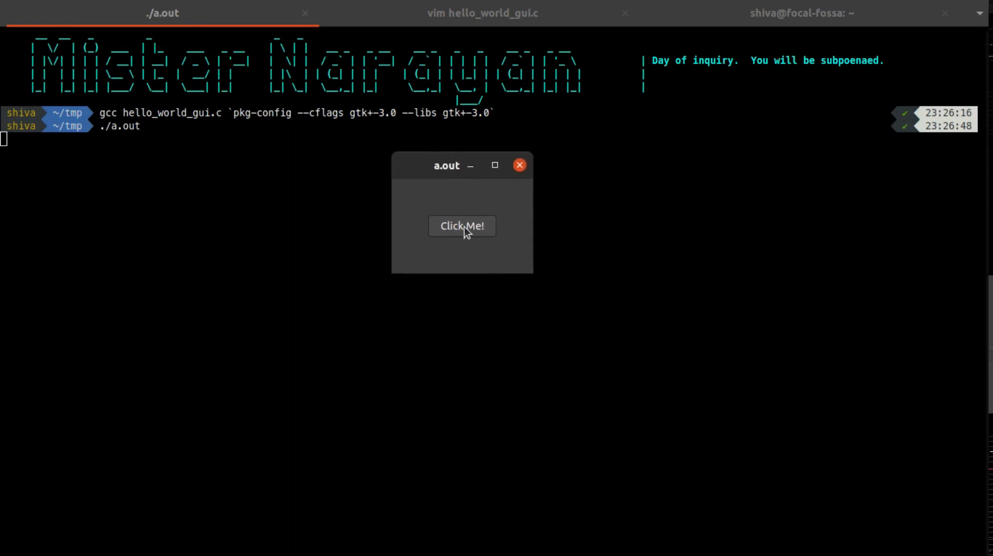
# - Click the Click Me! button until the terminal counts six Hello World! clicks
pyautogui.click(461, 225)
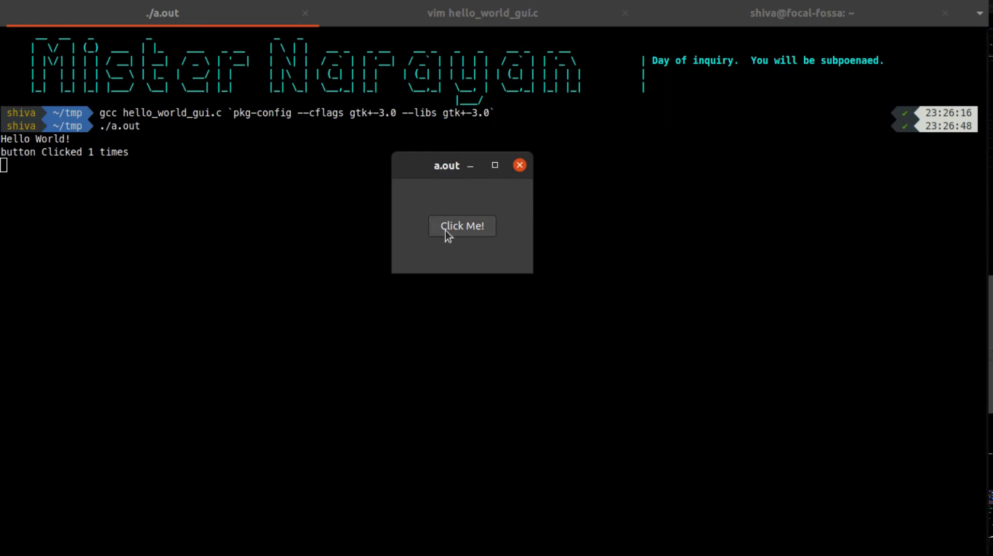
pyautogui.click(461, 226)
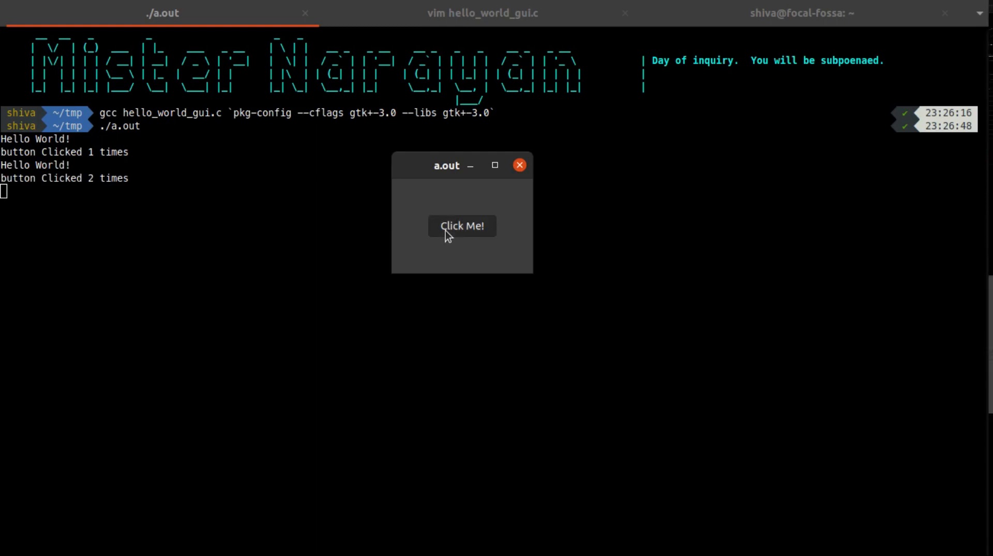
pyautogui.click(462, 225)
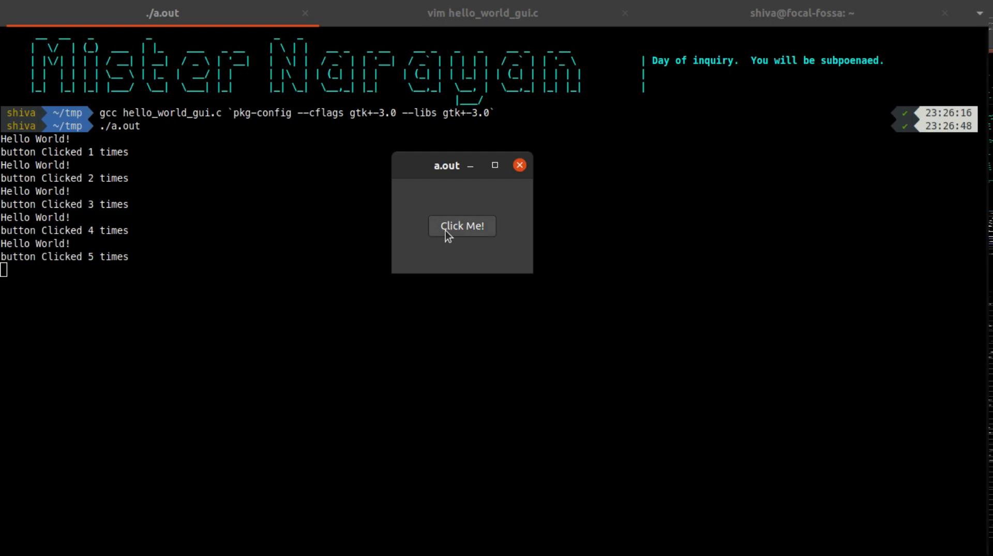
pyautogui.click(461, 226)
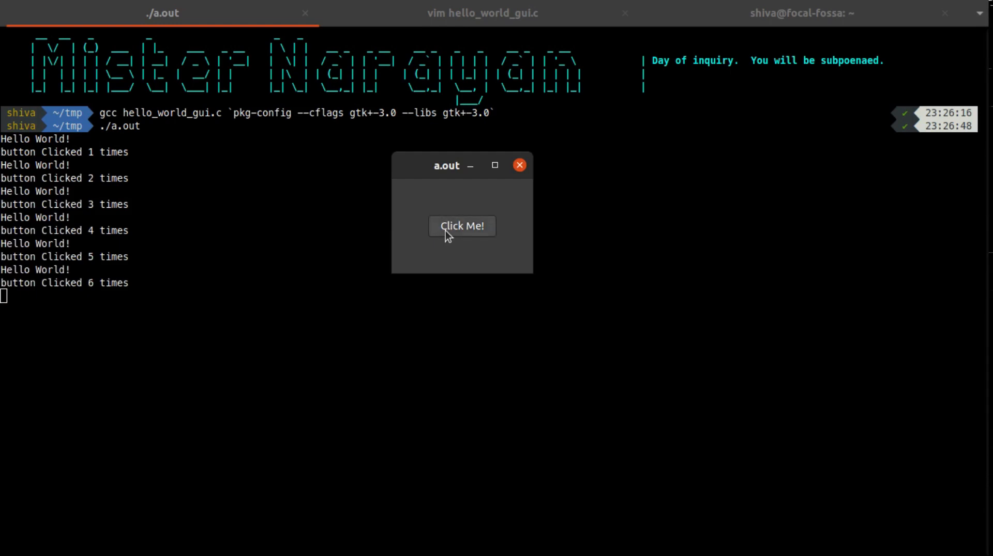
# - Close the a.out window, returning to the terminal prompt
pyautogui.click(519, 165)
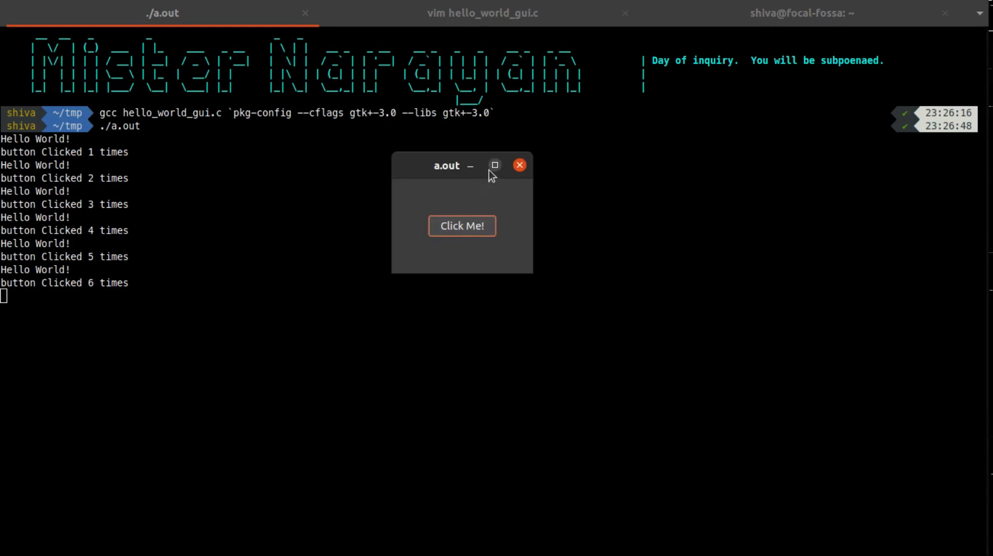
pyautogui.click(495, 165)
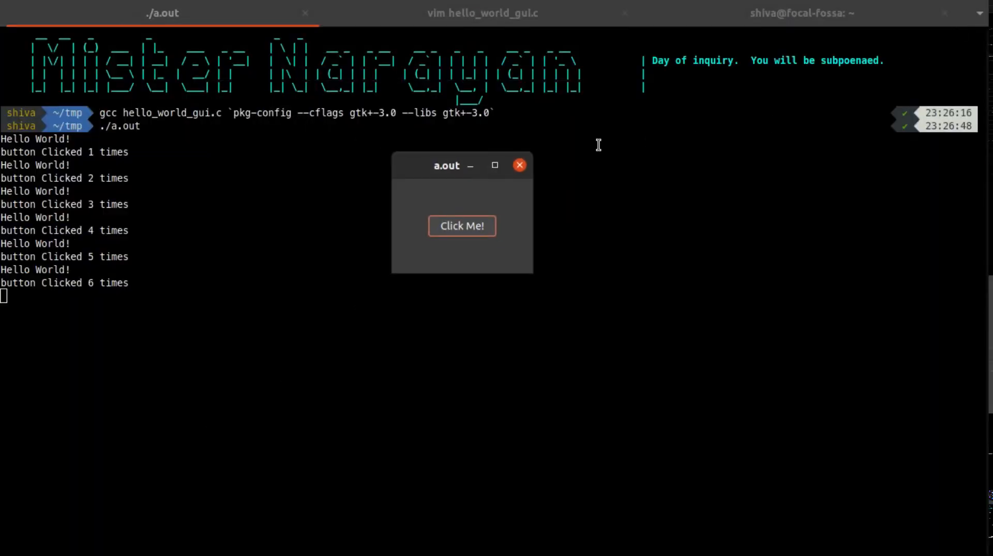
pyautogui.moveTo(519, 165)
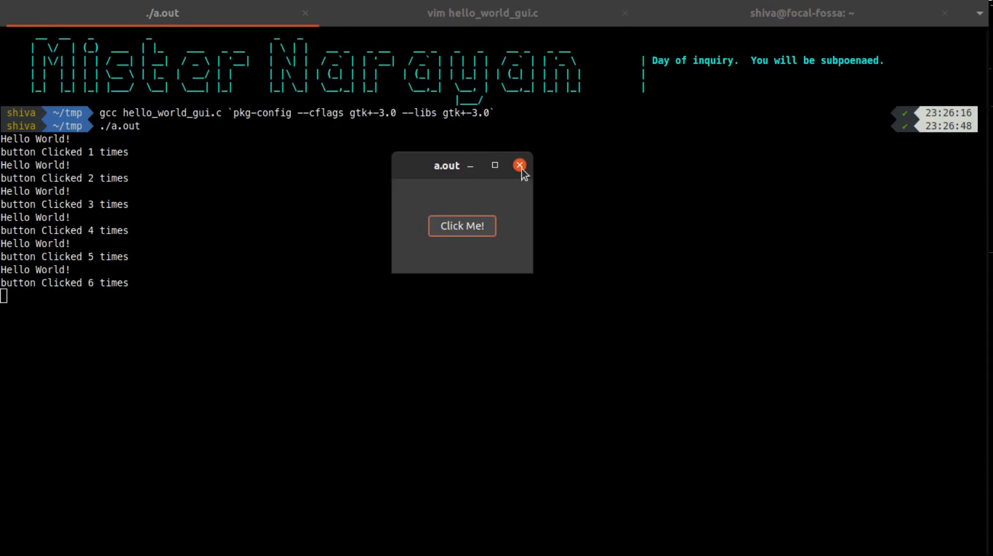
pyautogui.click(519, 165)
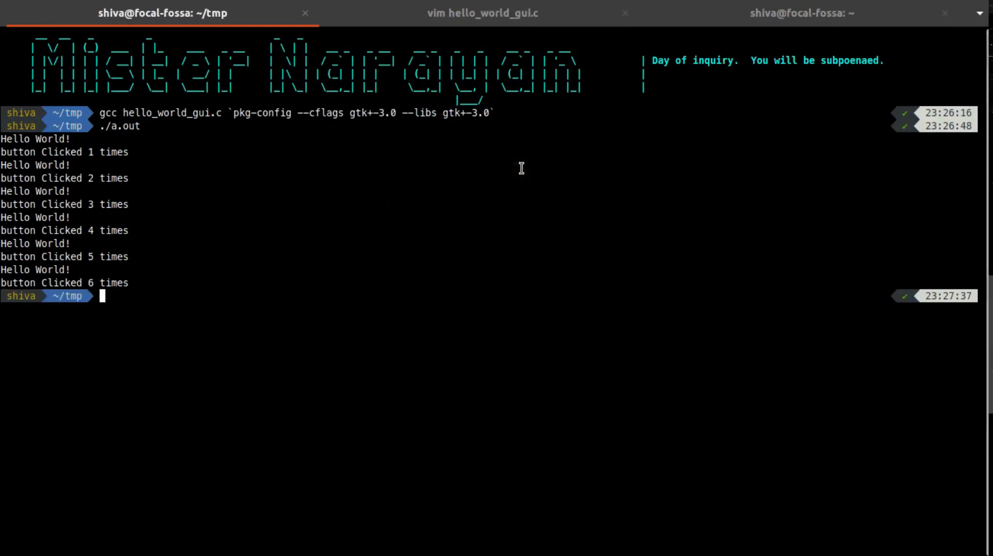
pyautogui.moveTo(267, 263)
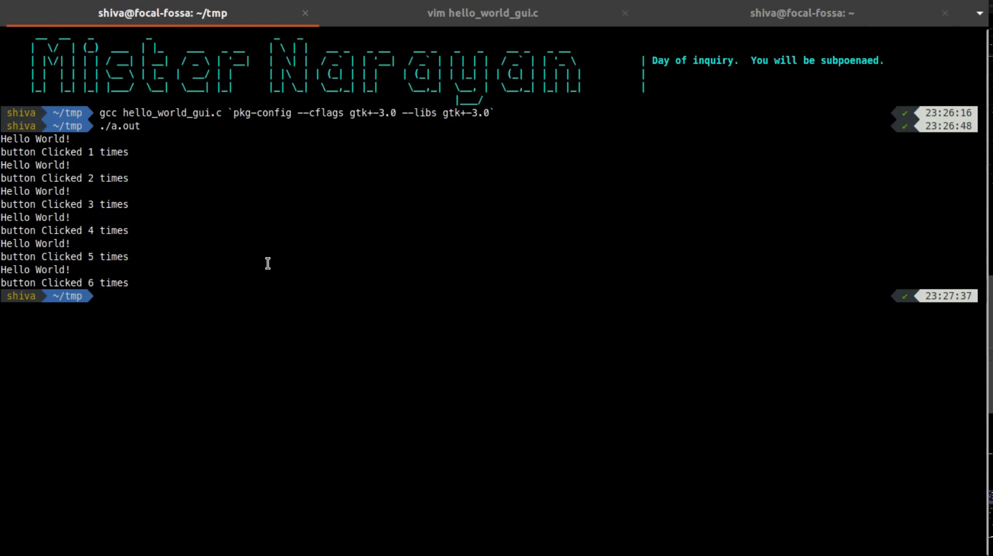